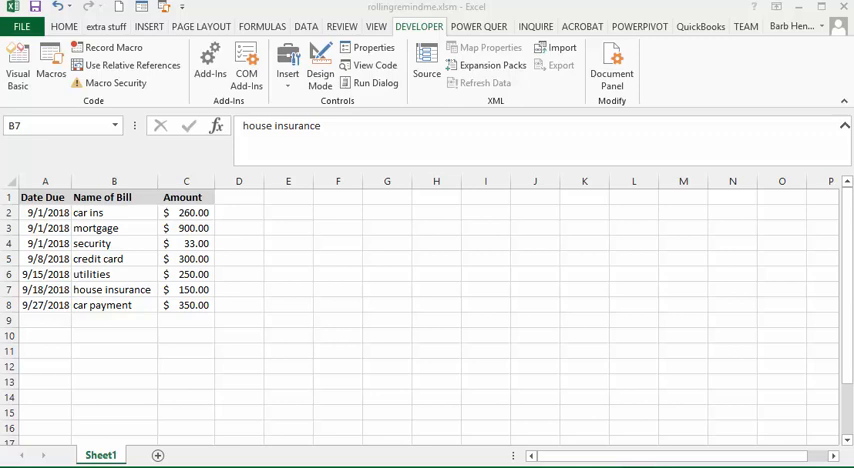
mouse_move(418, 292)
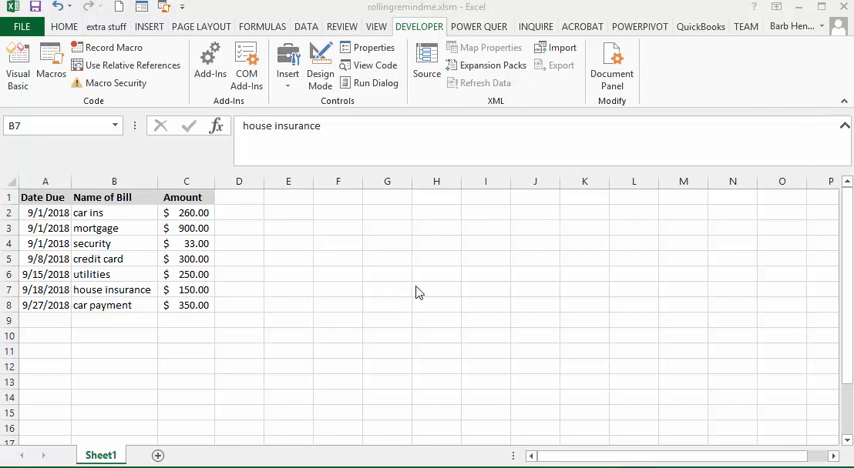
mouse_move(418, 277)
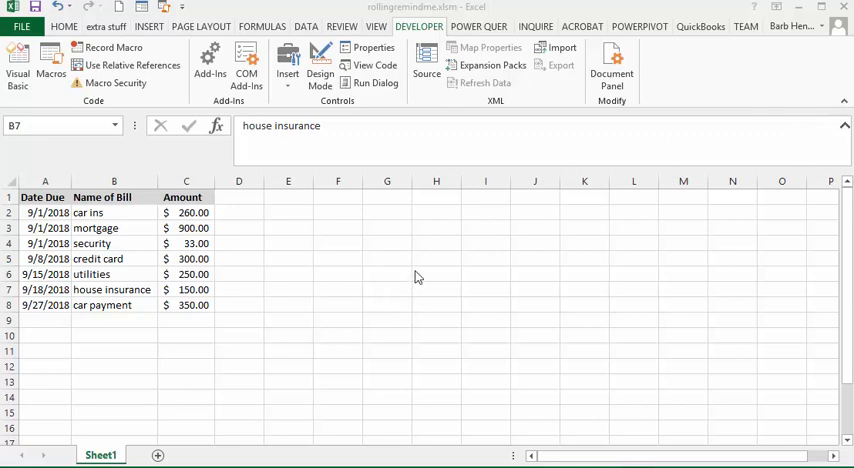
mouse_move(42, 228)
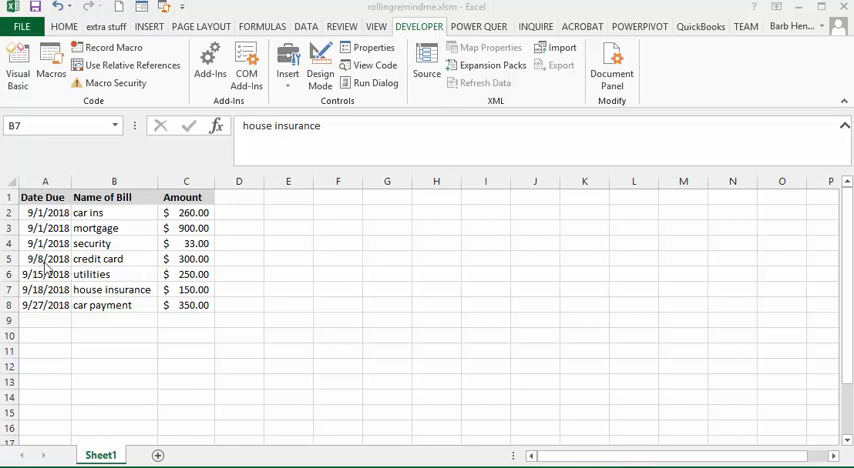
mouse_move(79, 233)
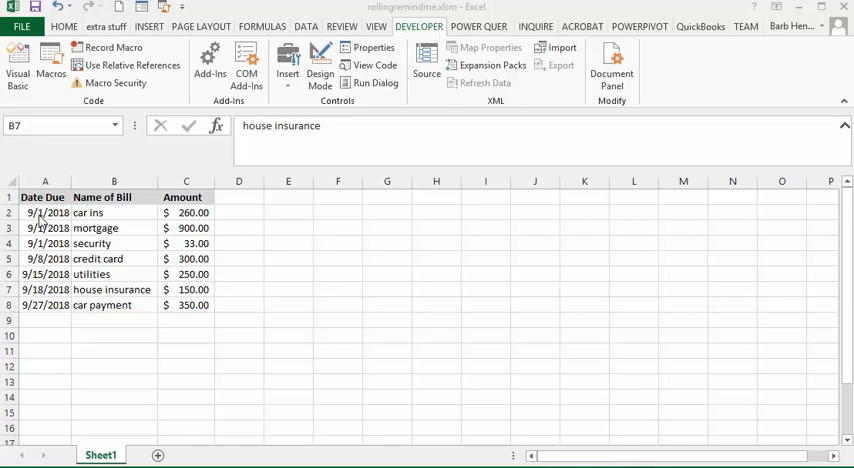
mouse_move(37, 258)
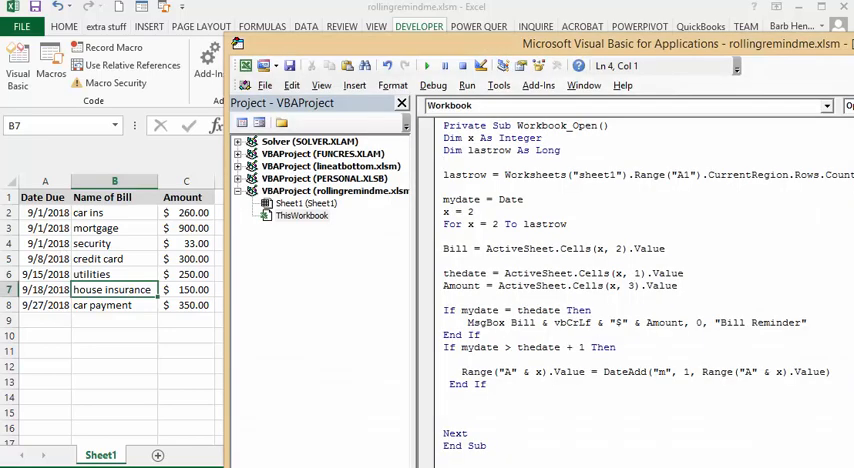
mouse_move(435, 232)
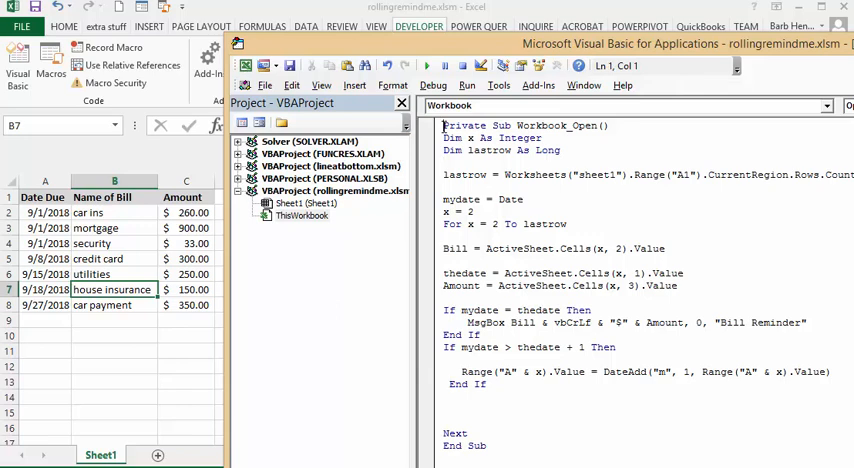
mouse_move(428, 65)
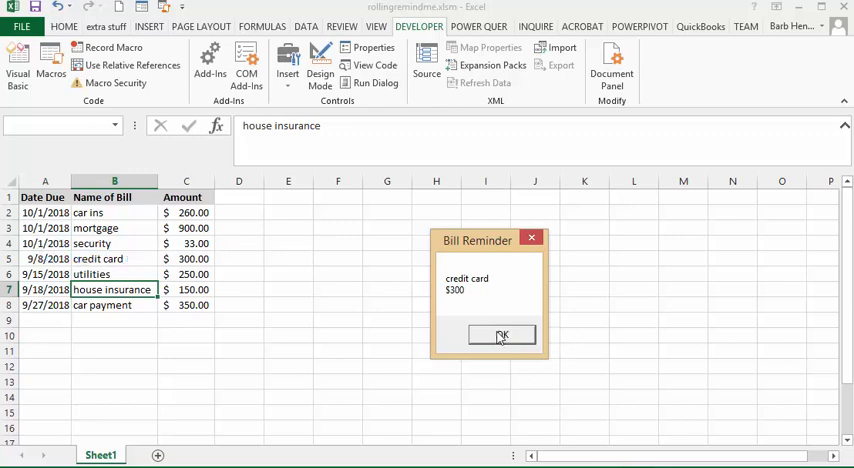
Dismiss the credit card Bill Reminder popup after the macro rolls due dates to 10/1/2018.
click(501, 334)
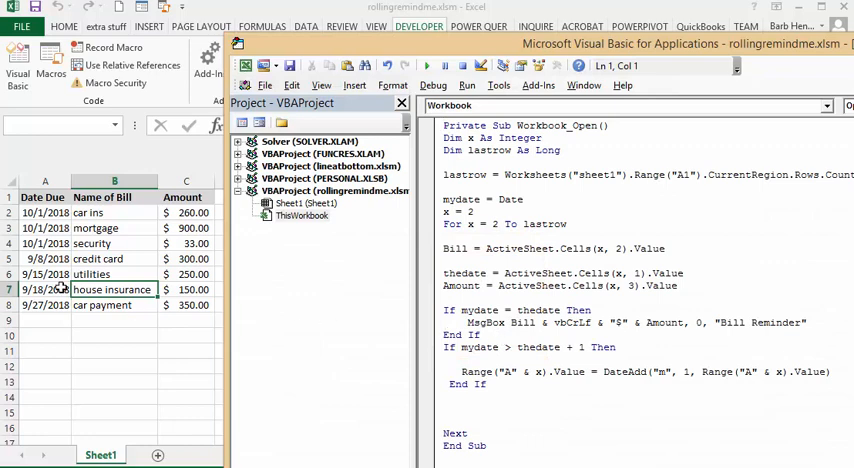